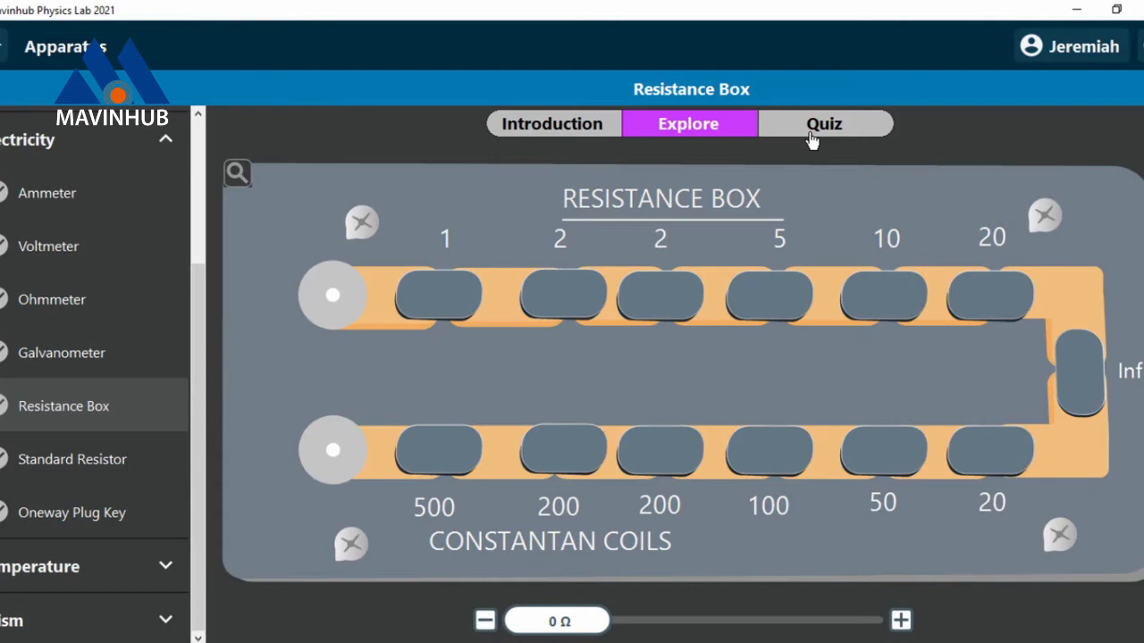
Start the Resistance Box quiz from the Quiz tab to reach the first reading question
click(823, 123)
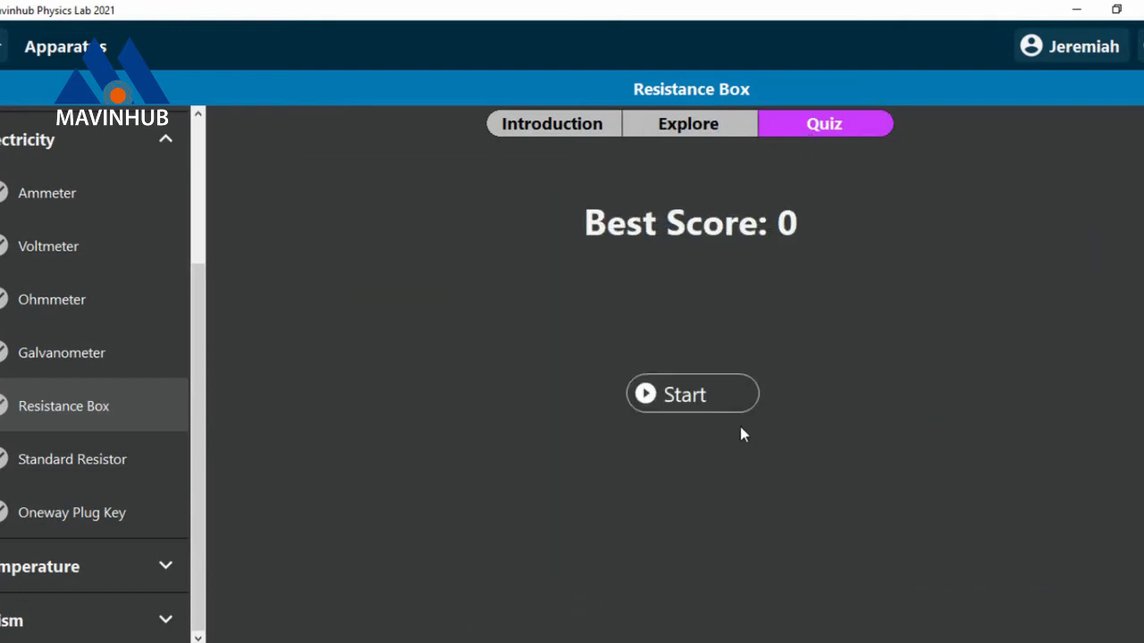
click(693, 394)
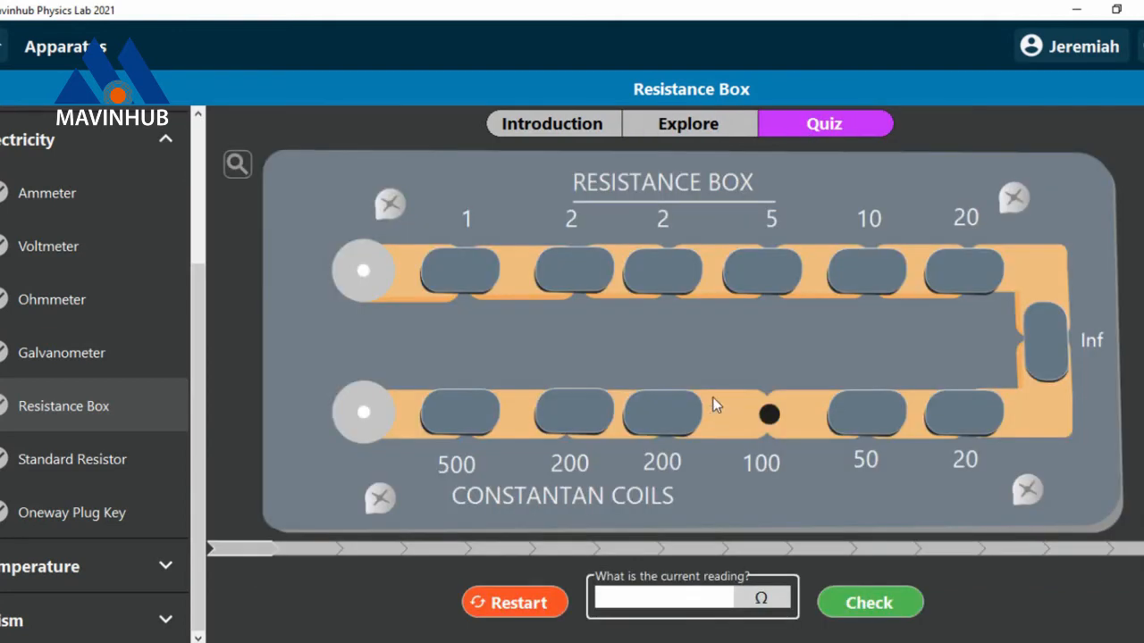
Enter 100 Ω as the first reading, check it correct, and go to the next question
click(661, 596)
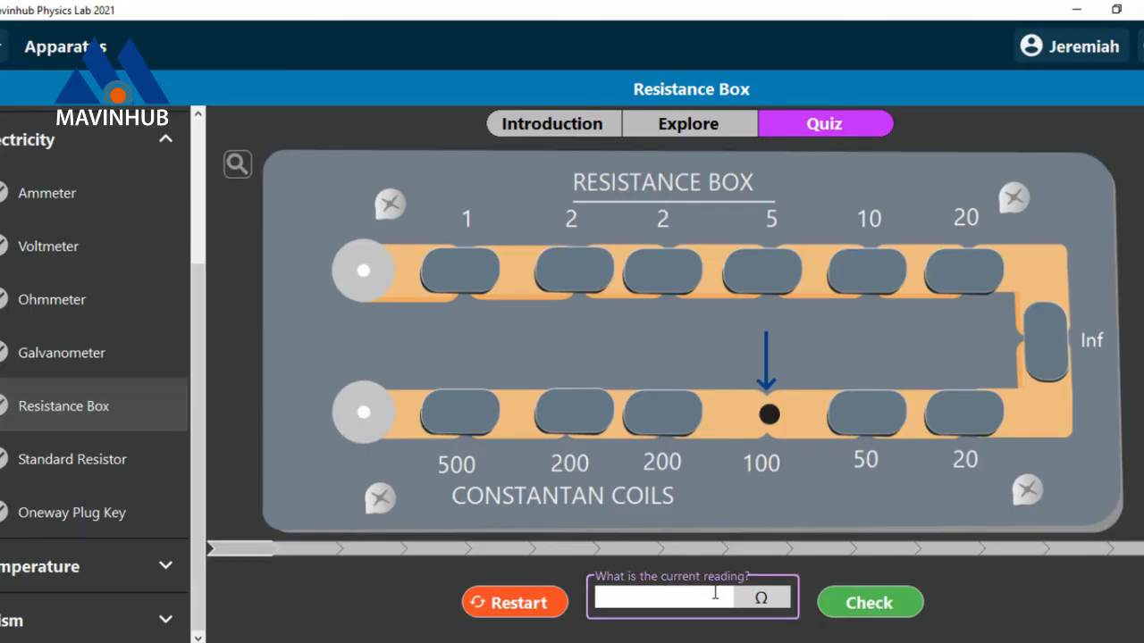
text(100)
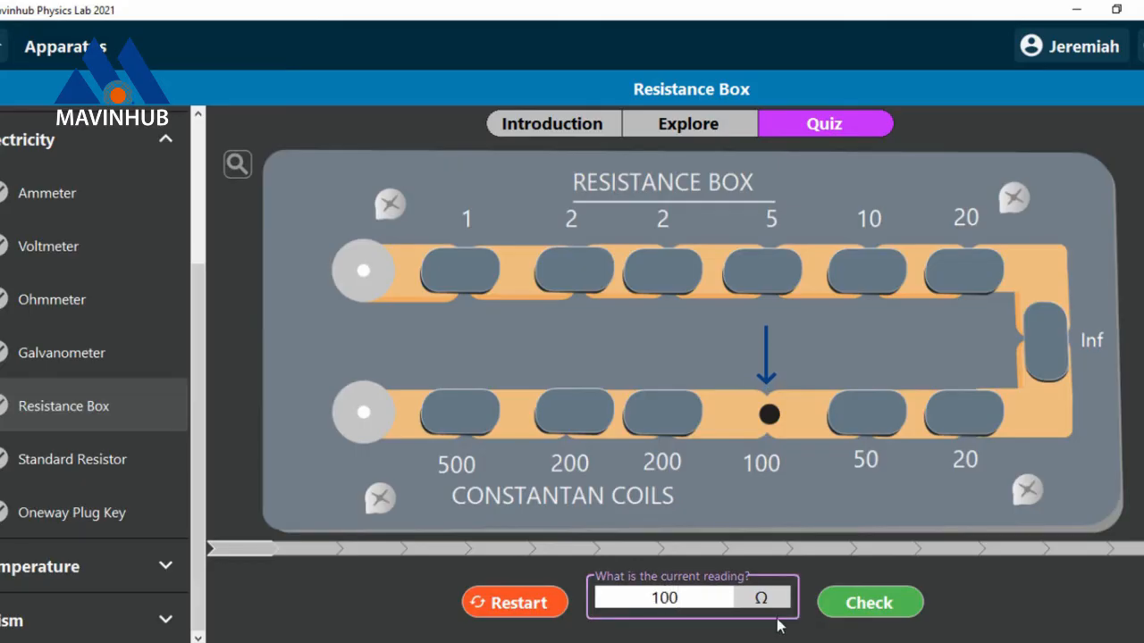
click(869, 602)
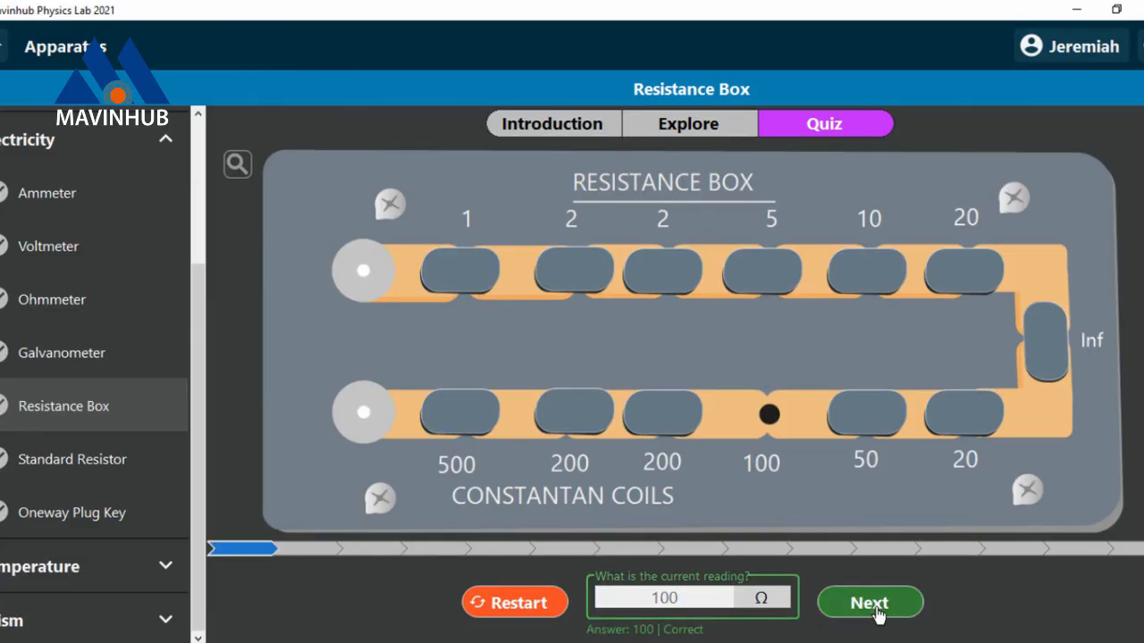
click(869, 601)
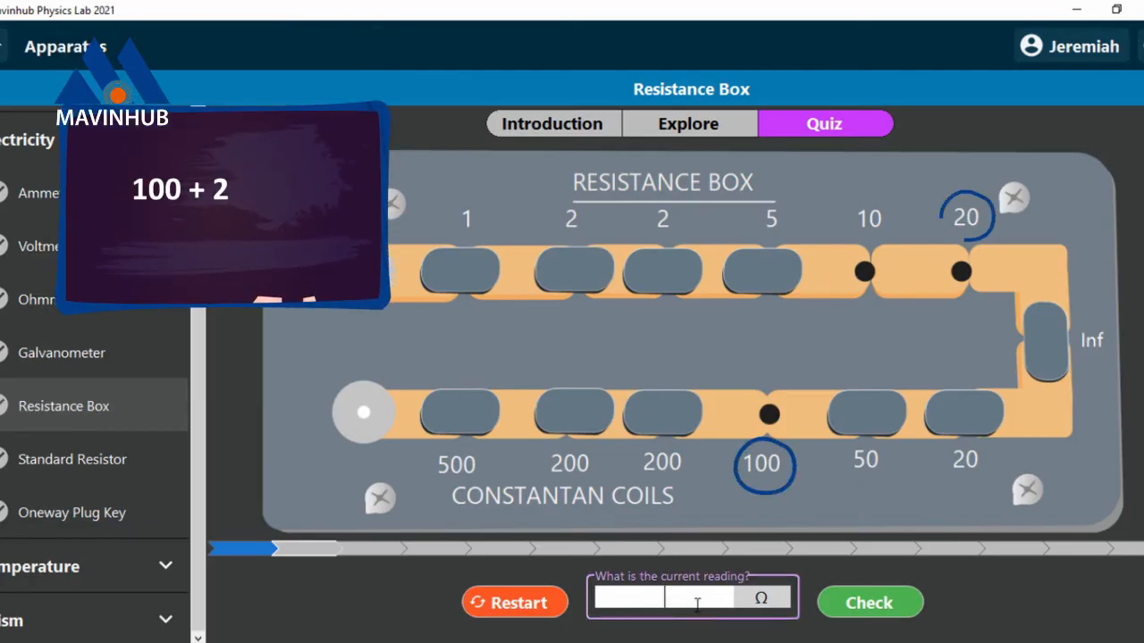
Submit 130 Ω for the second reading, check it, and advance to the third question
click(868, 217)
text(130)
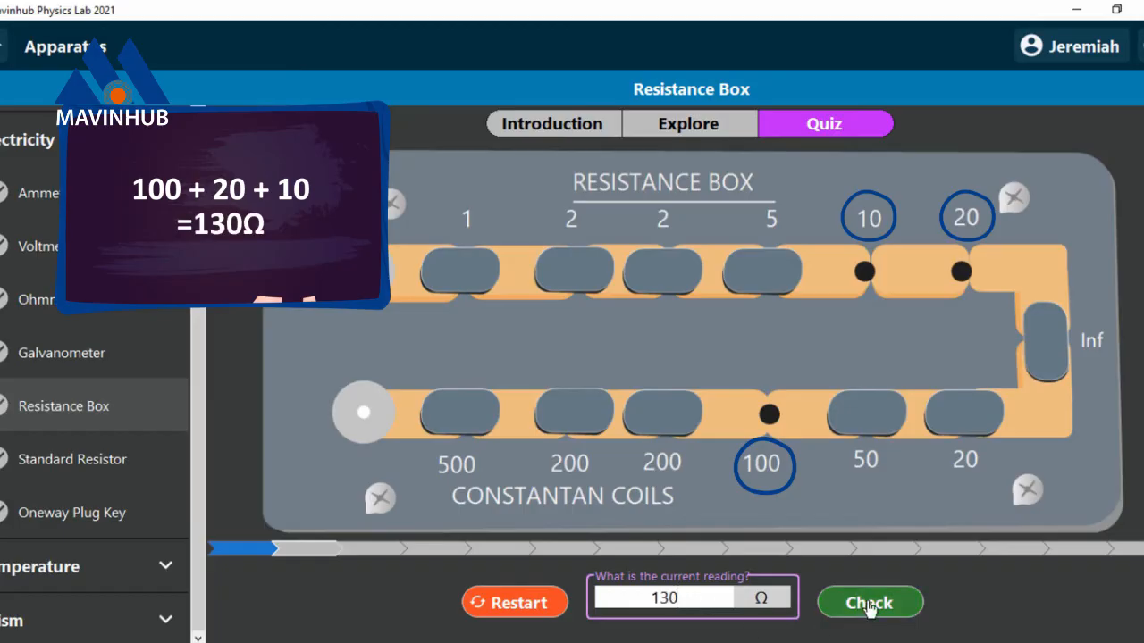
click(869, 601)
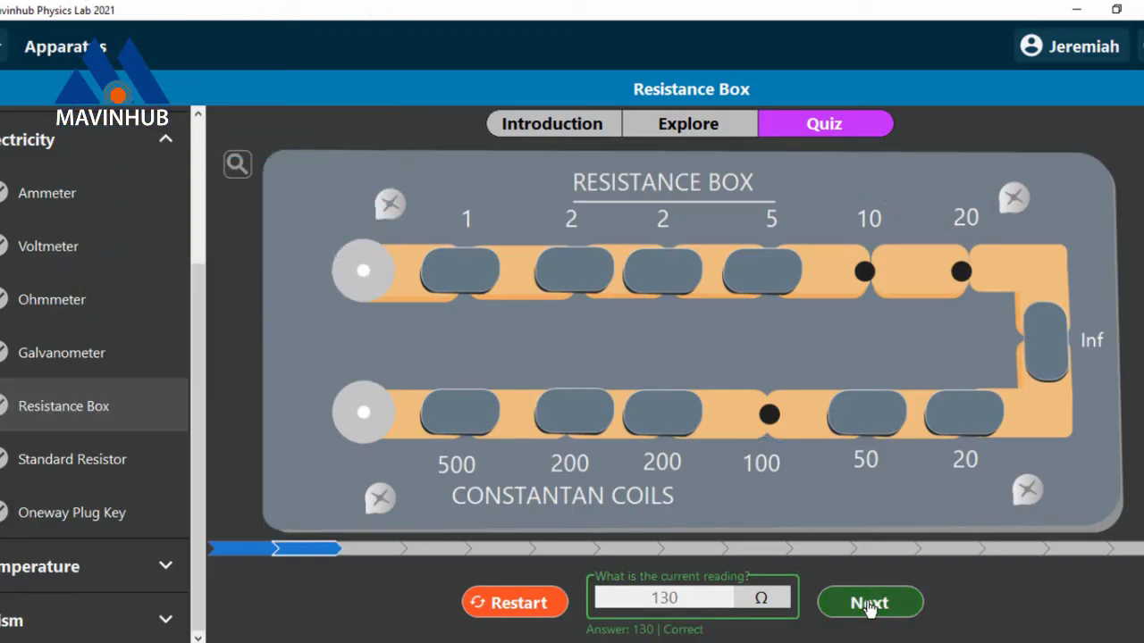
click(868, 601)
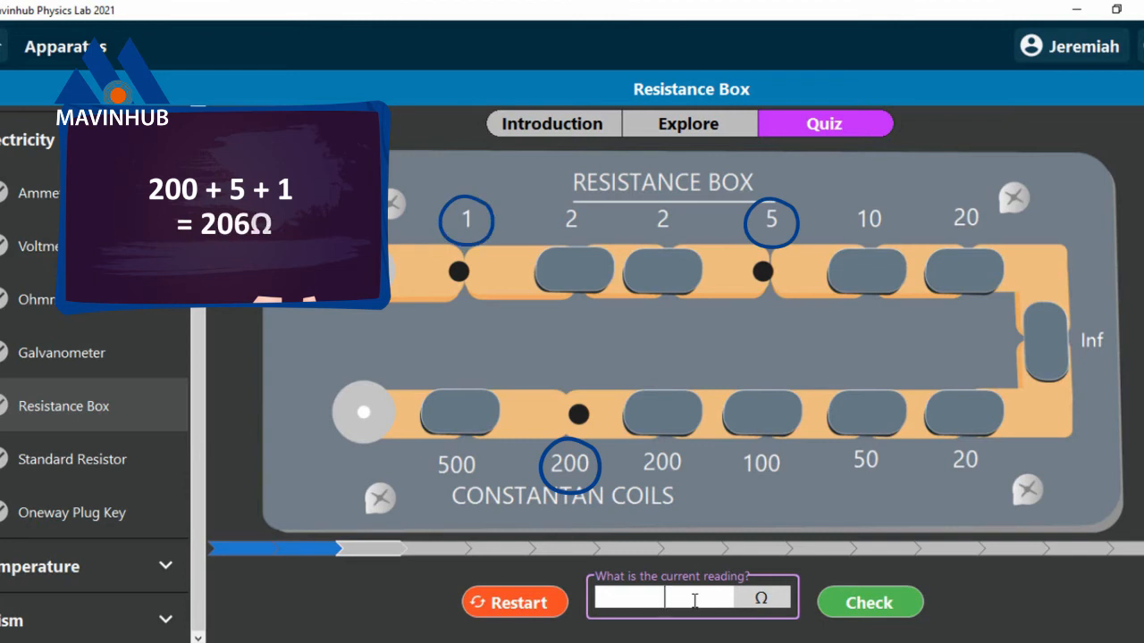
Enter 206 Ω as the third reading and check it
text(206)
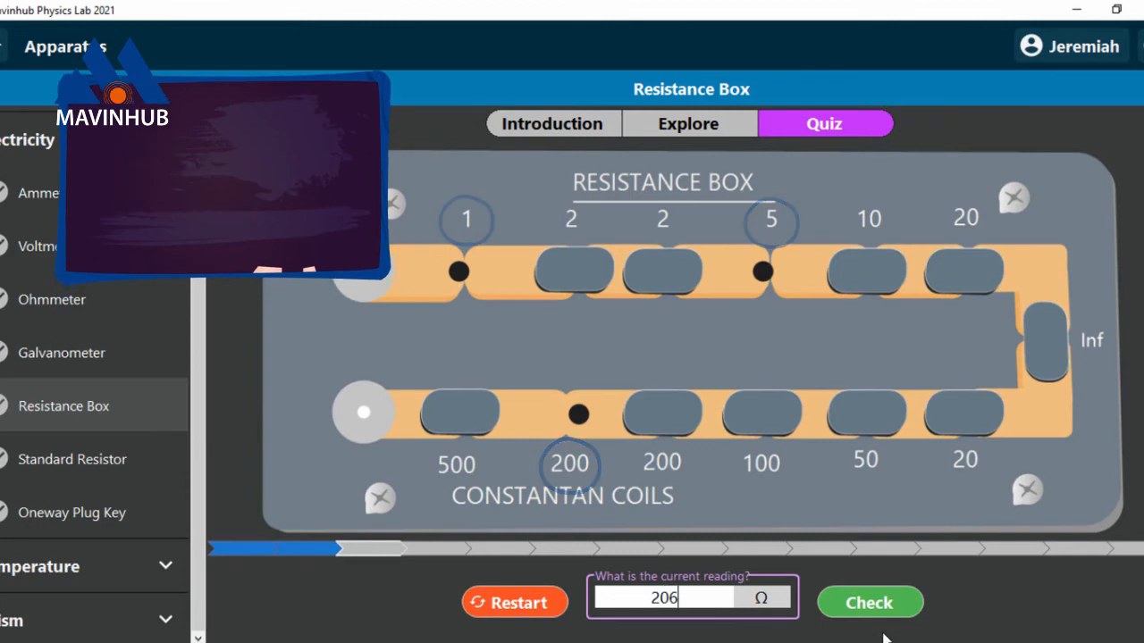
click(868, 602)
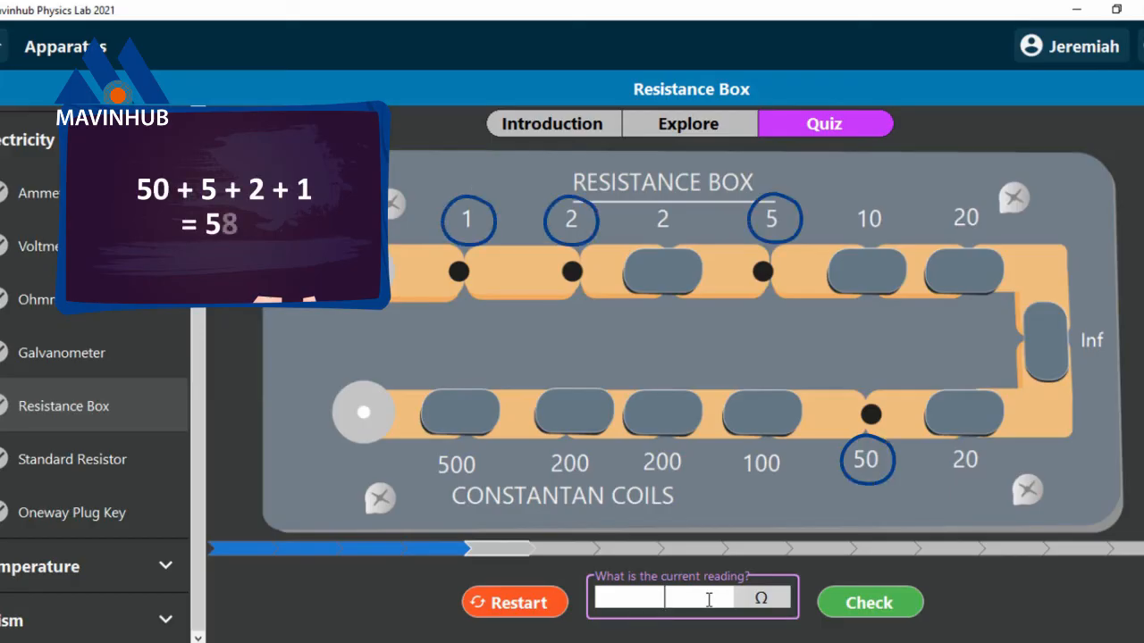
Type 58 Ω for the reading with the 50, 5, 2 and 1 plugs removed
text(58)
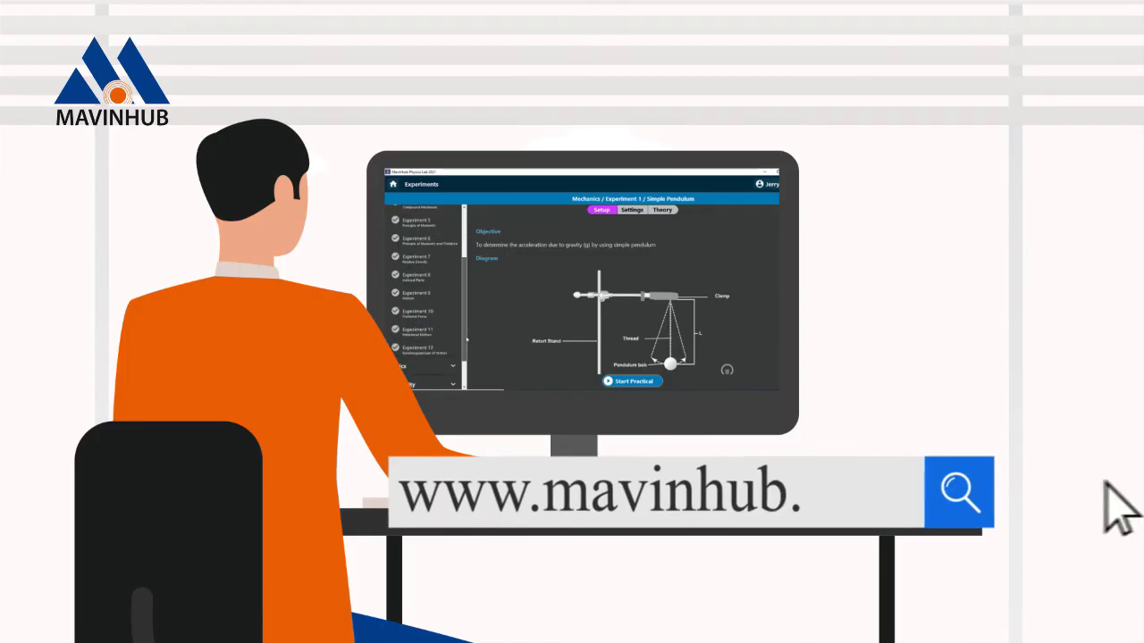
click(959, 492)
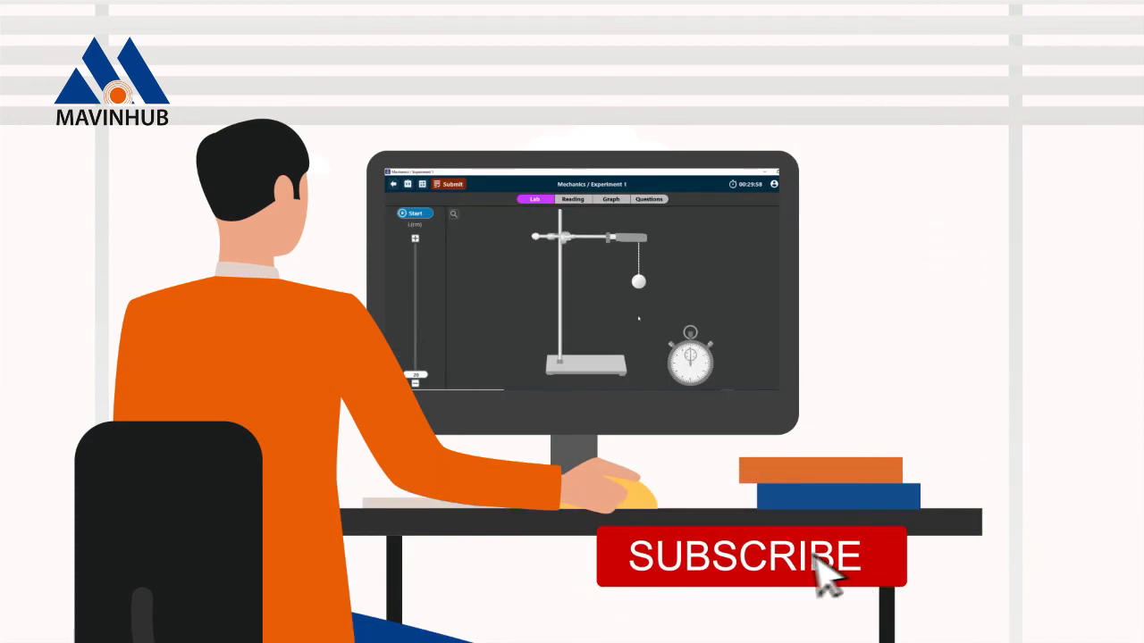
click(744, 555)
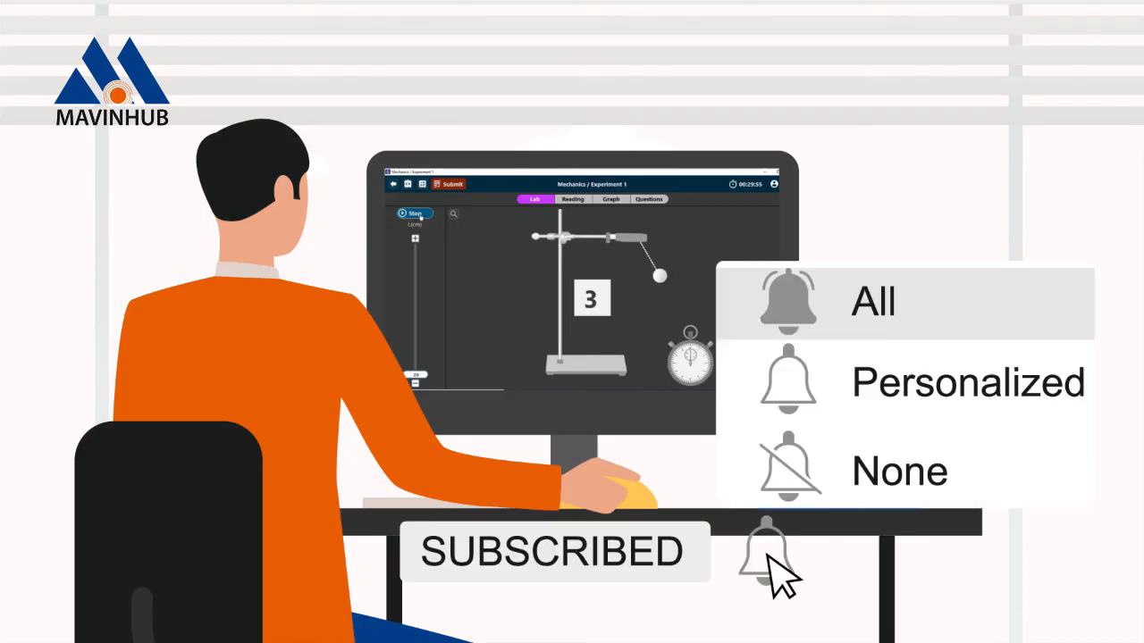